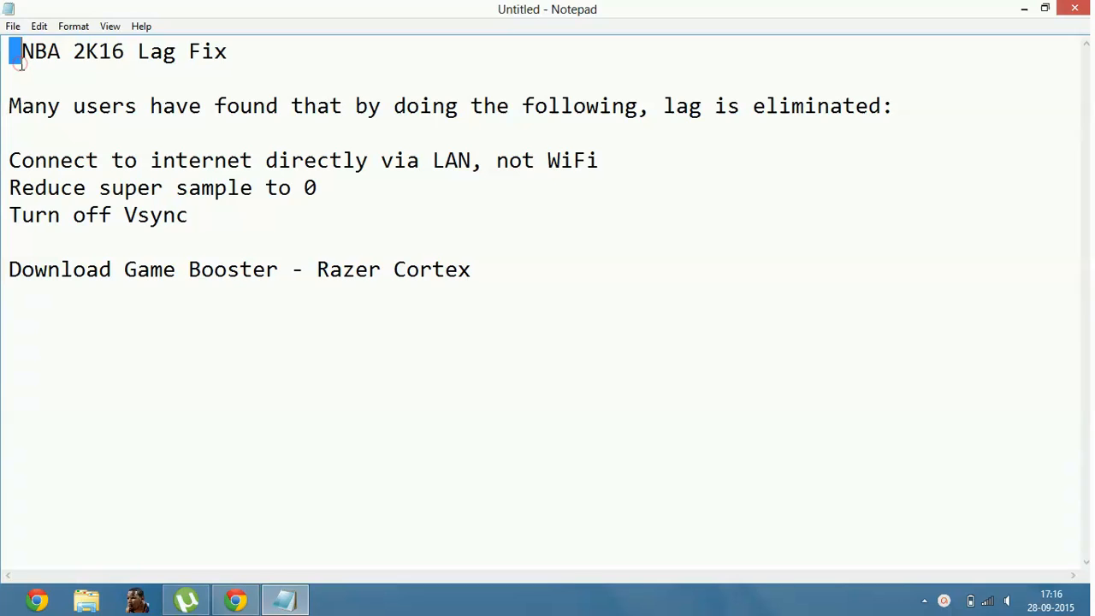
# Step: Highlight the 'NBA 2K16 Lag Fix' title and review the LAN, super sample, Vsync and Razer Cortex tips
pyautogui.moveTo(14, 51); pyautogui.dragTo(248, 52)
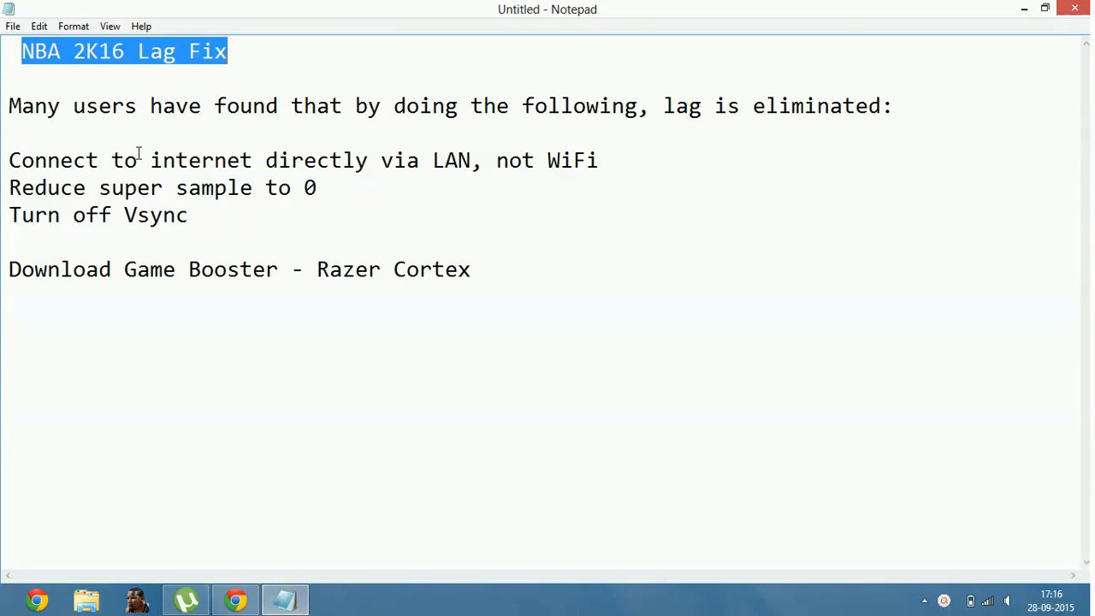
pyautogui.moveTo(989, 601)
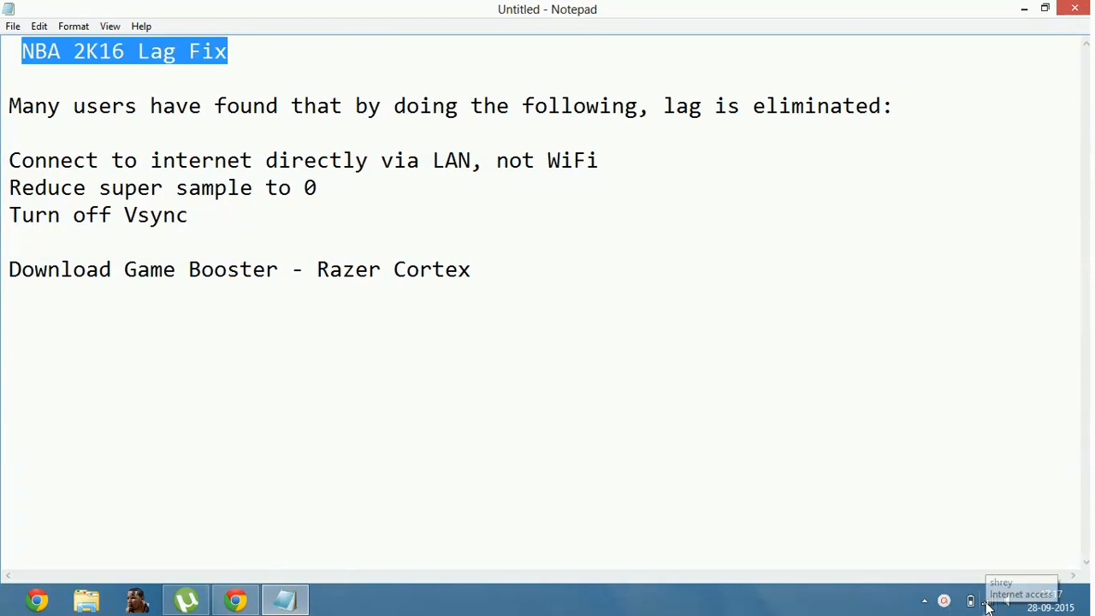
pyautogui.click(972, 601)
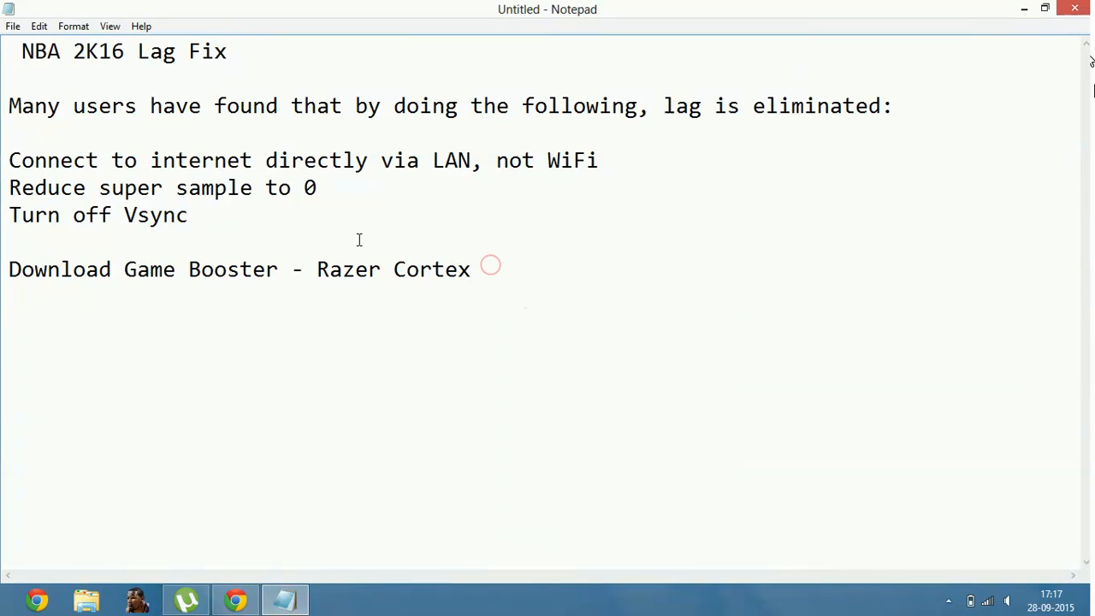
pyautogui.click(469, 269)
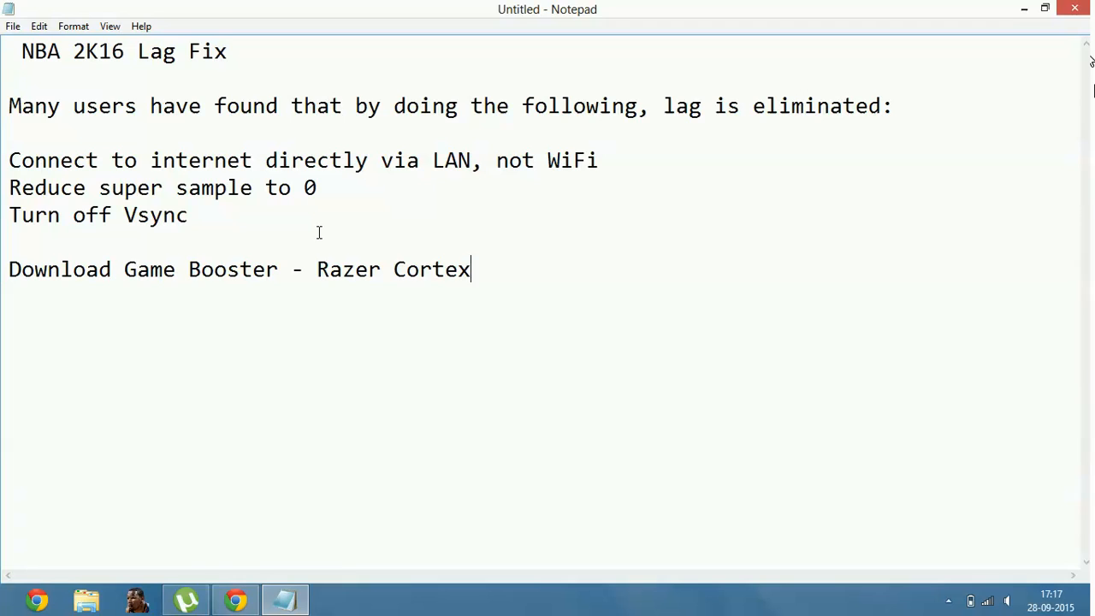
pyautogui.moveTo(192, 325)
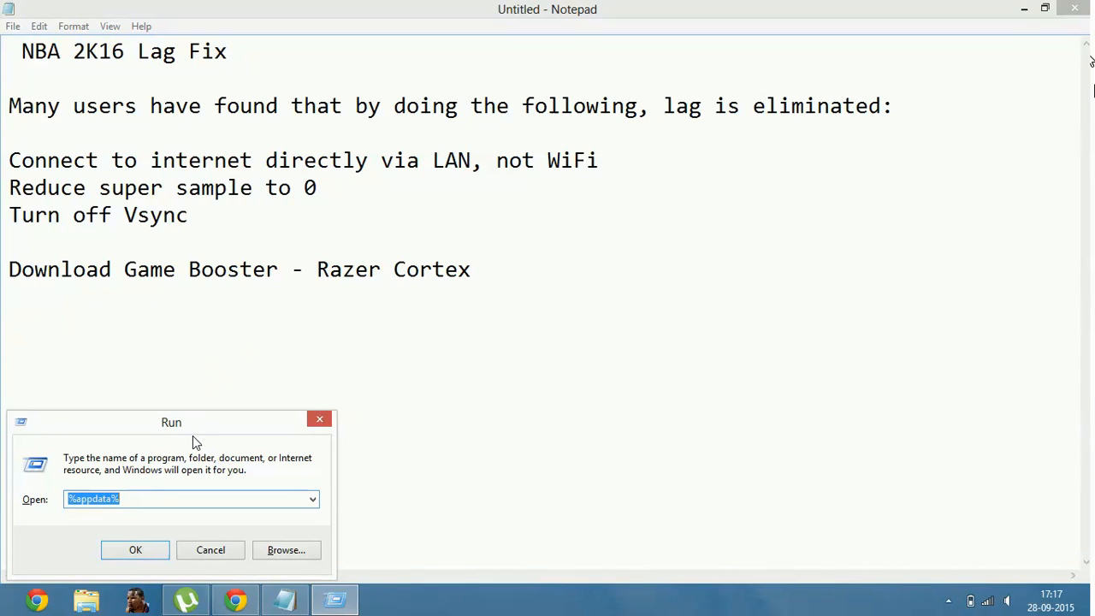
# Step: Enter %appdata% in the Run box and confirm to show the Roaming folder
pyautogui.moveTo(171, 421); pyautogui.dragTo(181, 411)
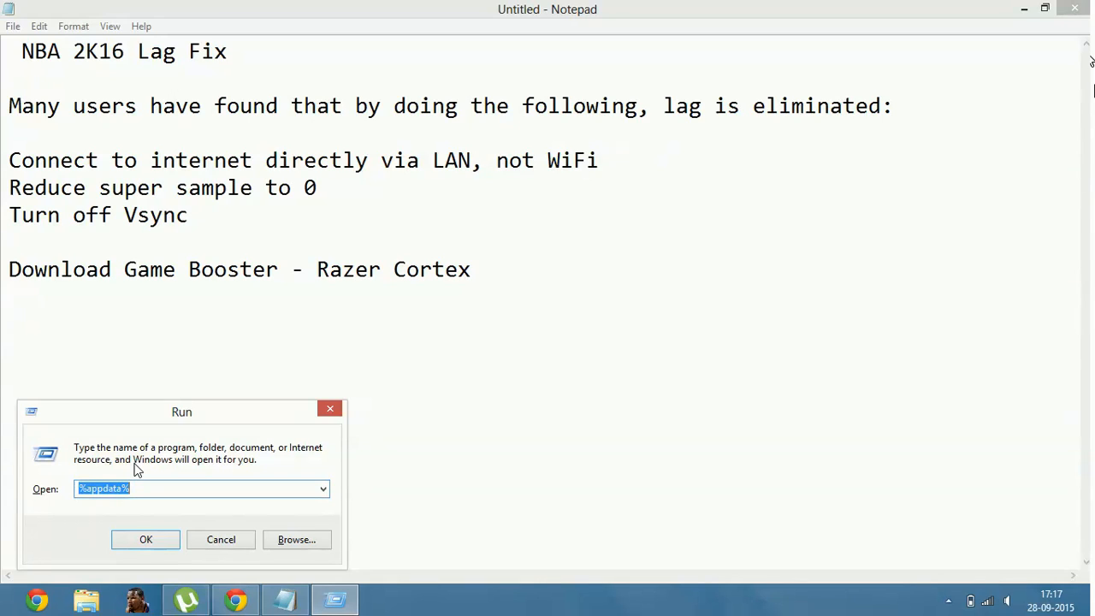
pyautogui.write('%ap')
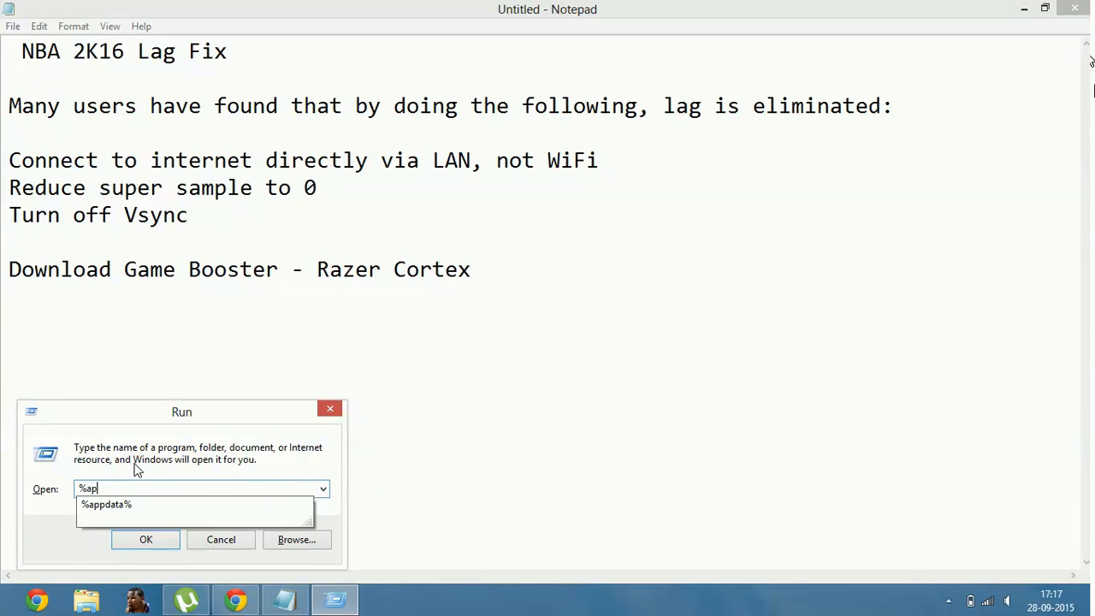
pyautogui.write('pdata%')
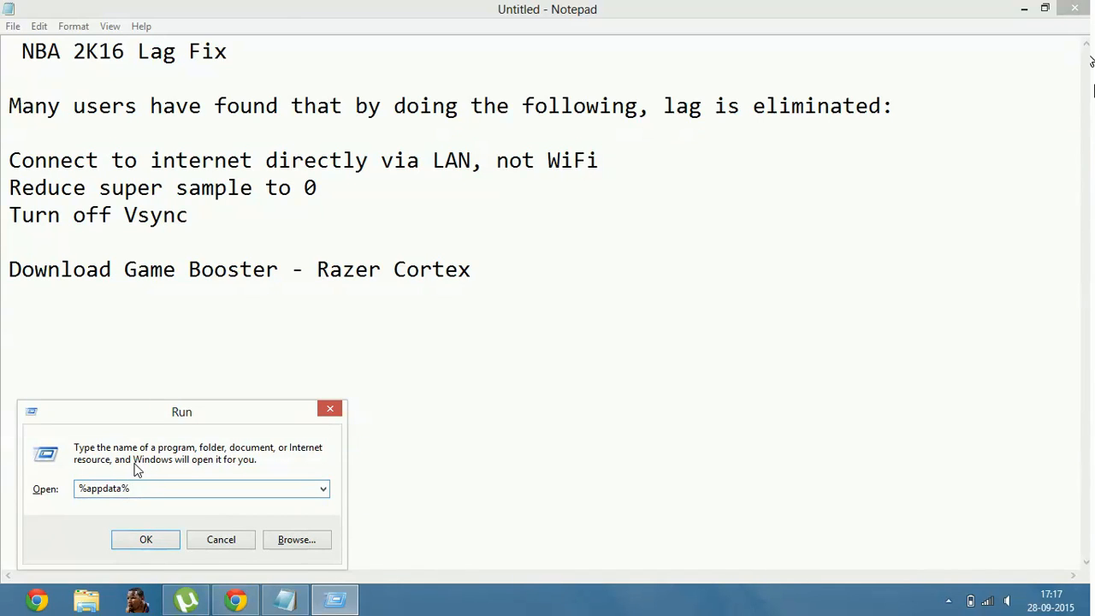
pyautogui.click(145, 539)
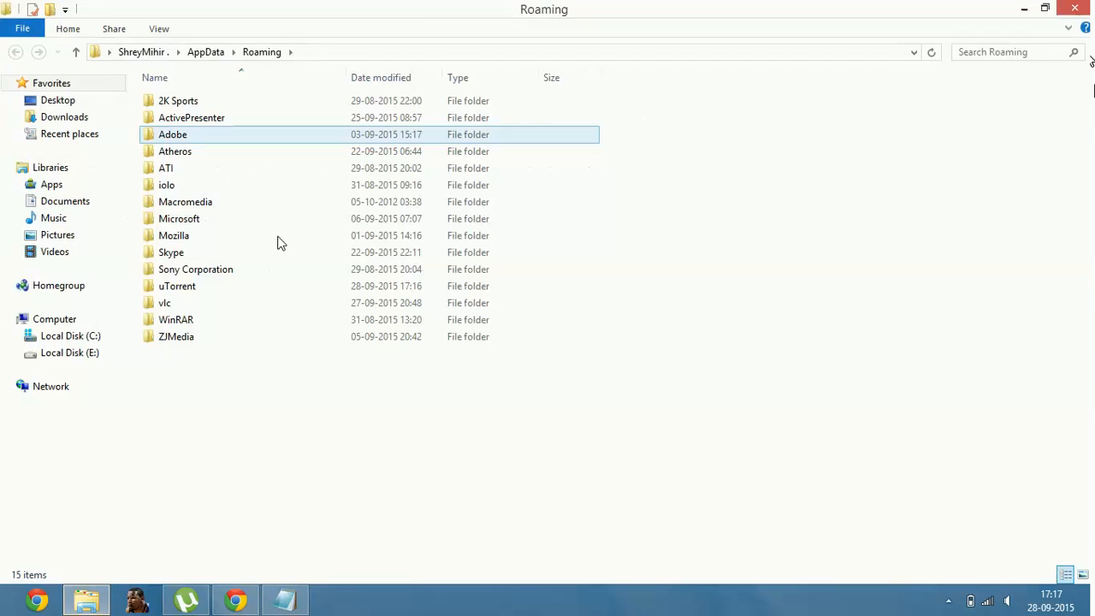
# Step: Navigate into 2K Sports and then the NBA 2K15 folder
pyautogui.doubleClick(178, 99)
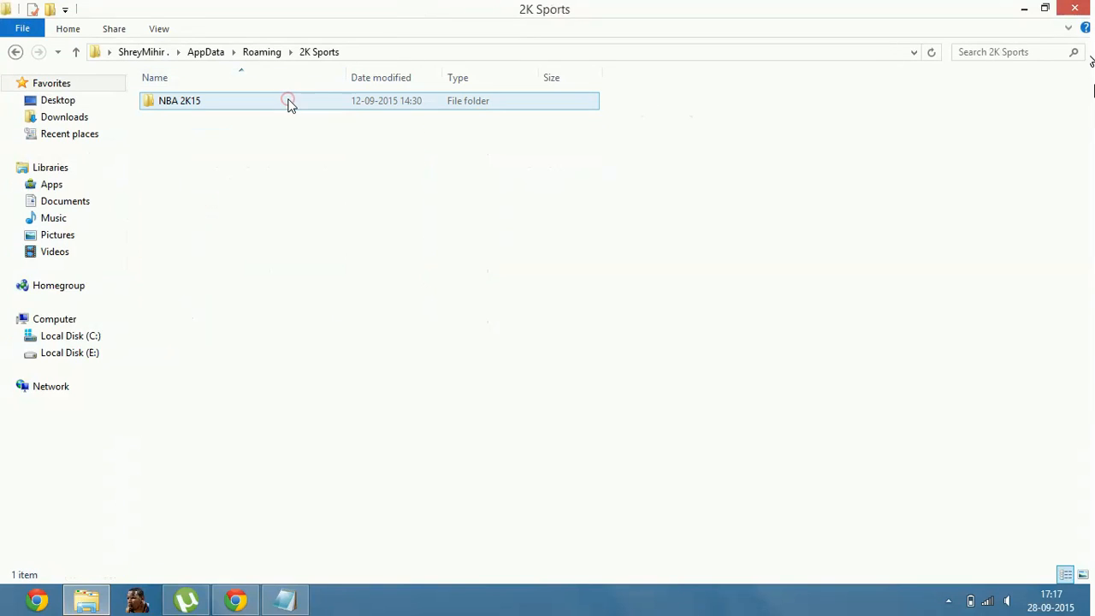
pyautogui.doubleClick(179, 99)
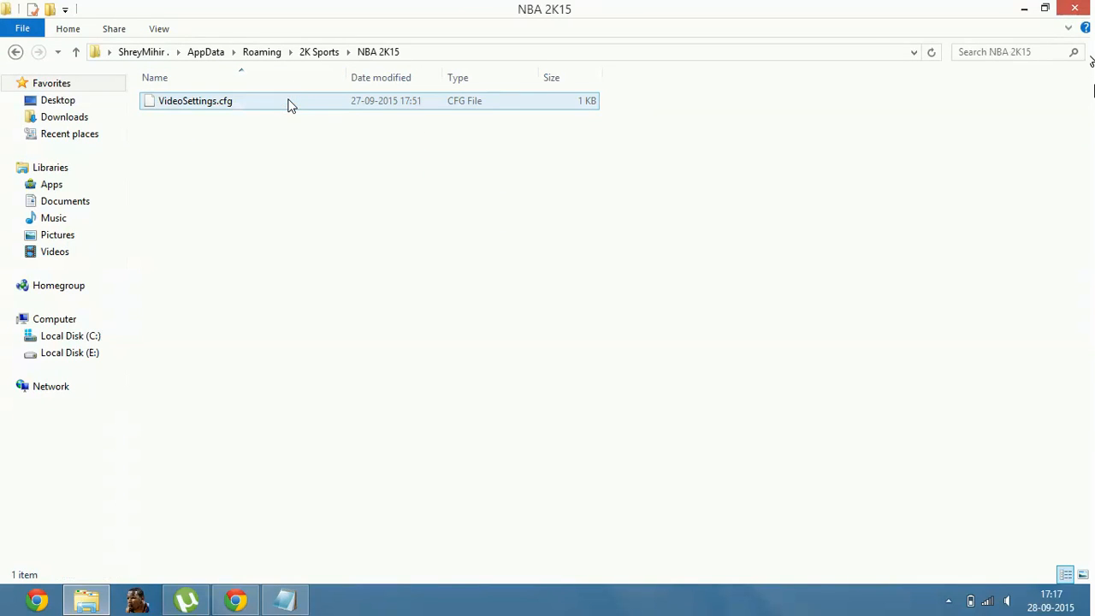
pyautogui.click(239, 195)
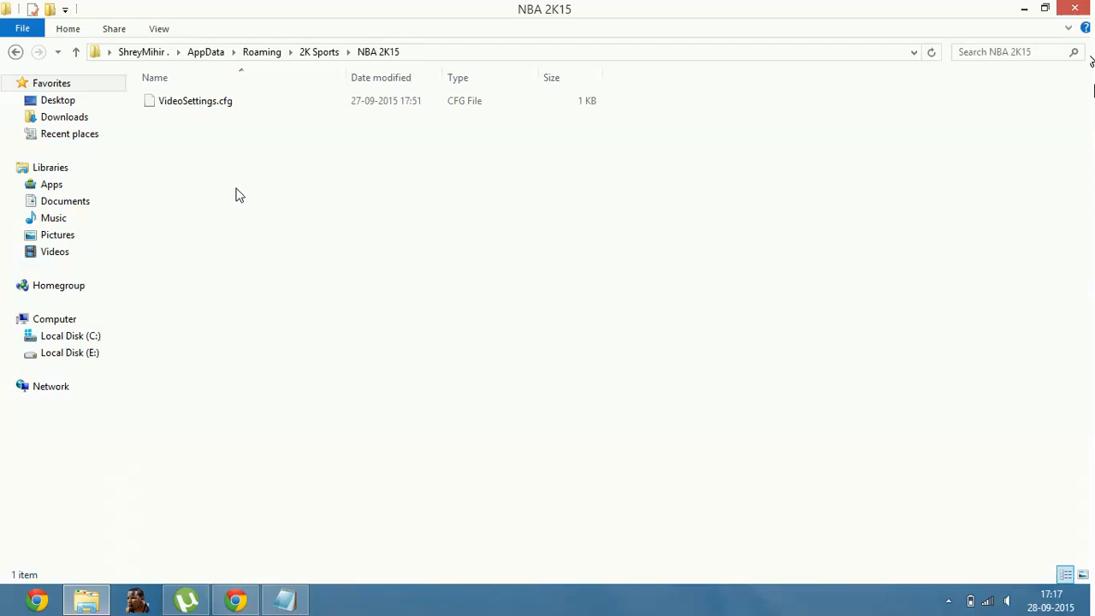
pyautogui.moveTo(356, 140)
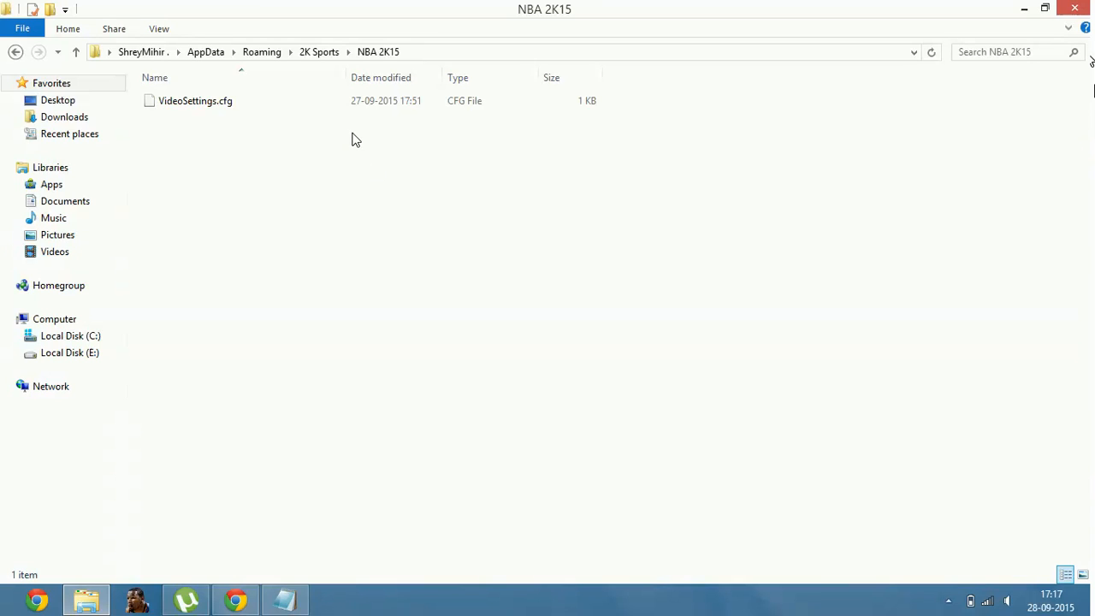
# Step: Open VideoSettings.cfg from the NBA 2K15 folder in Notepad
pyautogui.rightClick(195, 99)
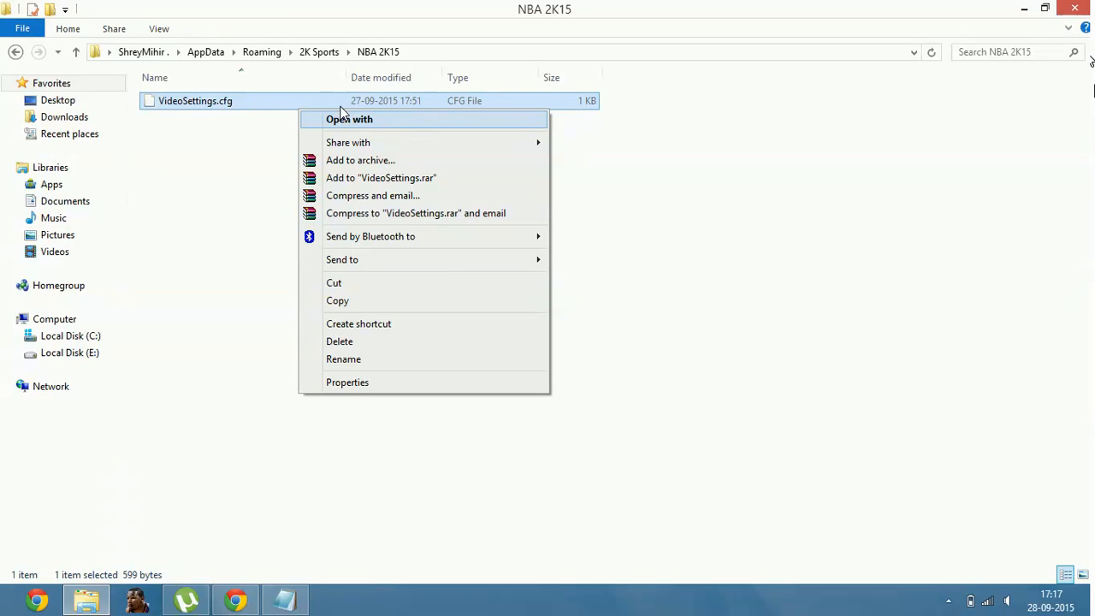
pyautogui.click(300, 111)
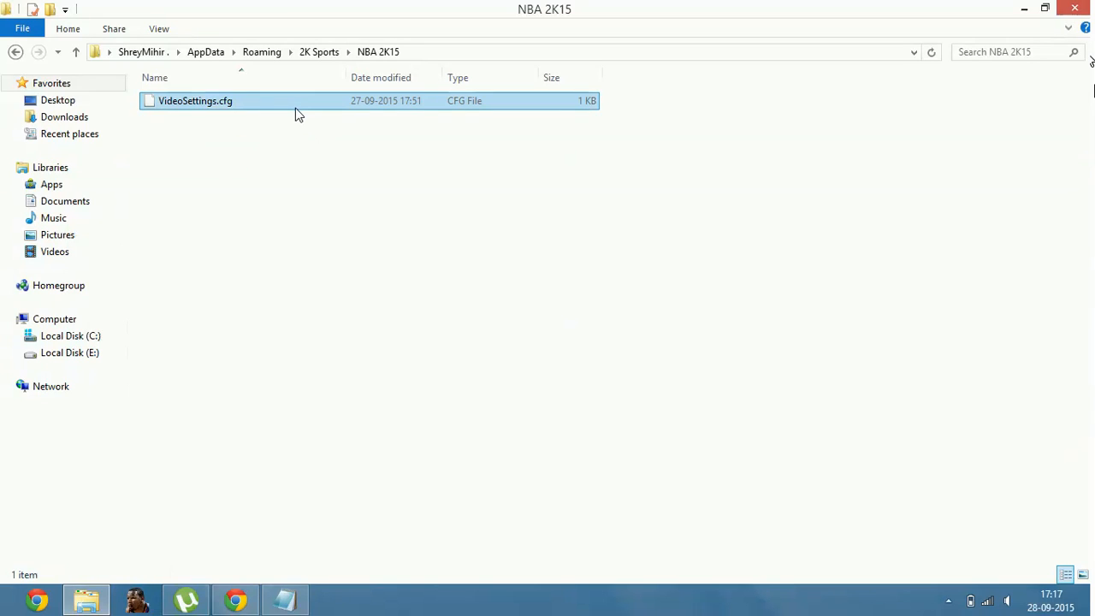
pyautogui.rightClick(298, 116)
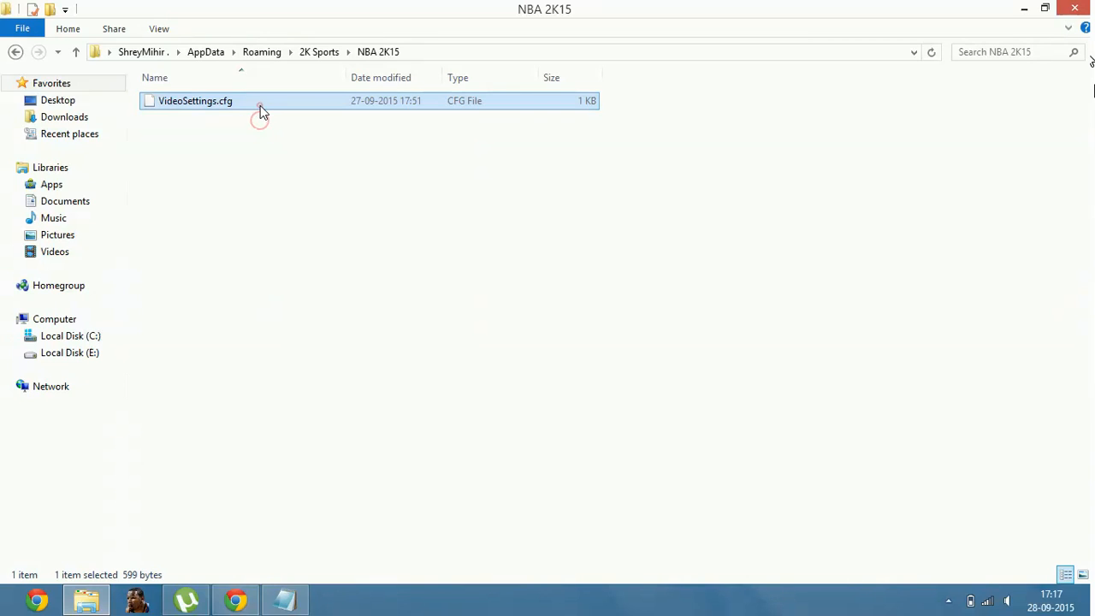
pyautogui.doubleClick(195, 99)
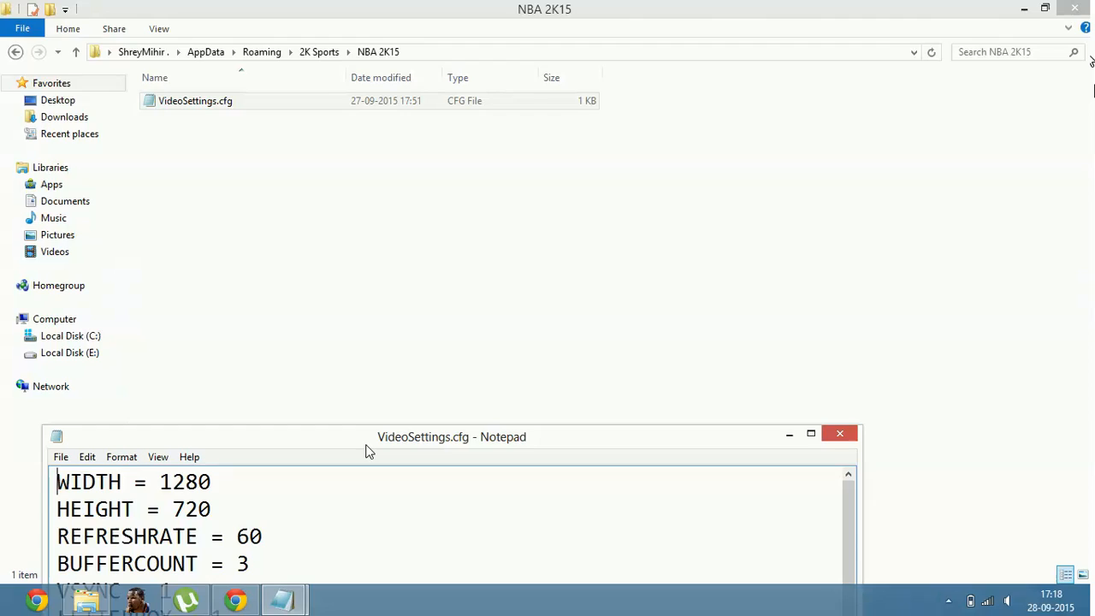
# Step: Set SUPERSAMPLE to 0 in VideoSettings.cfg, close the file and answer the save-changes prompt
pyautogui.click(811, 432)
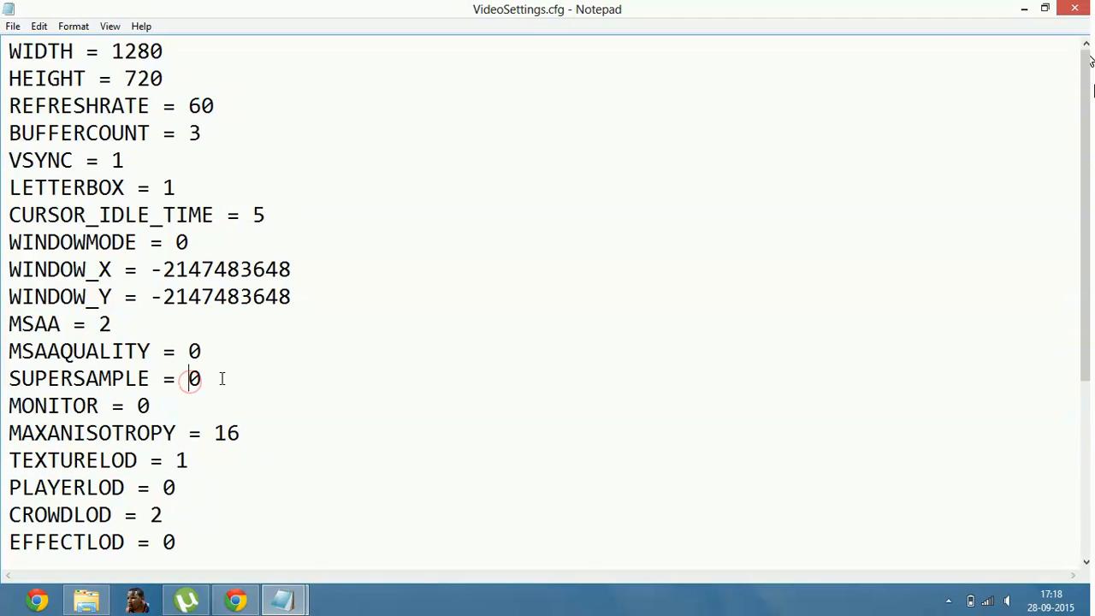
pyautogui.doubleClick(194, 378)
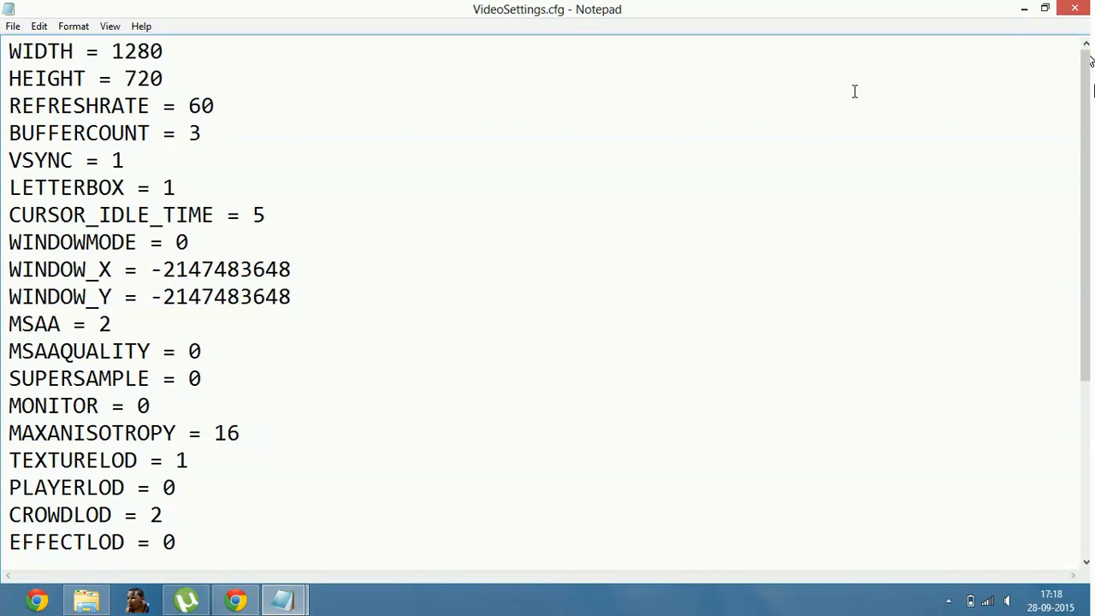
pyautogui.click(1075, 8)
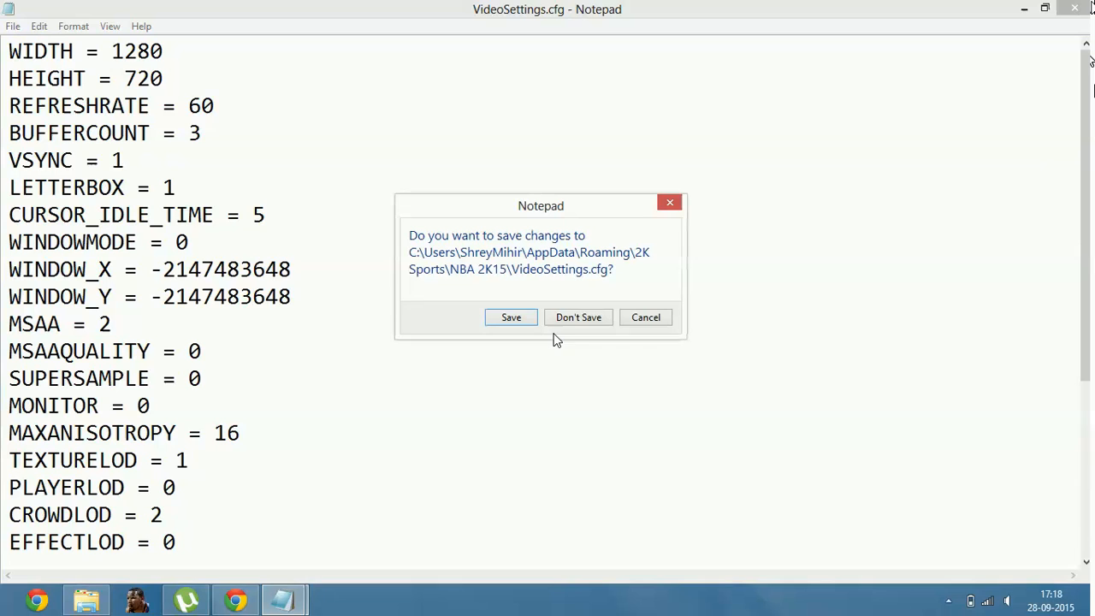
pyautogui.click(578, 316)
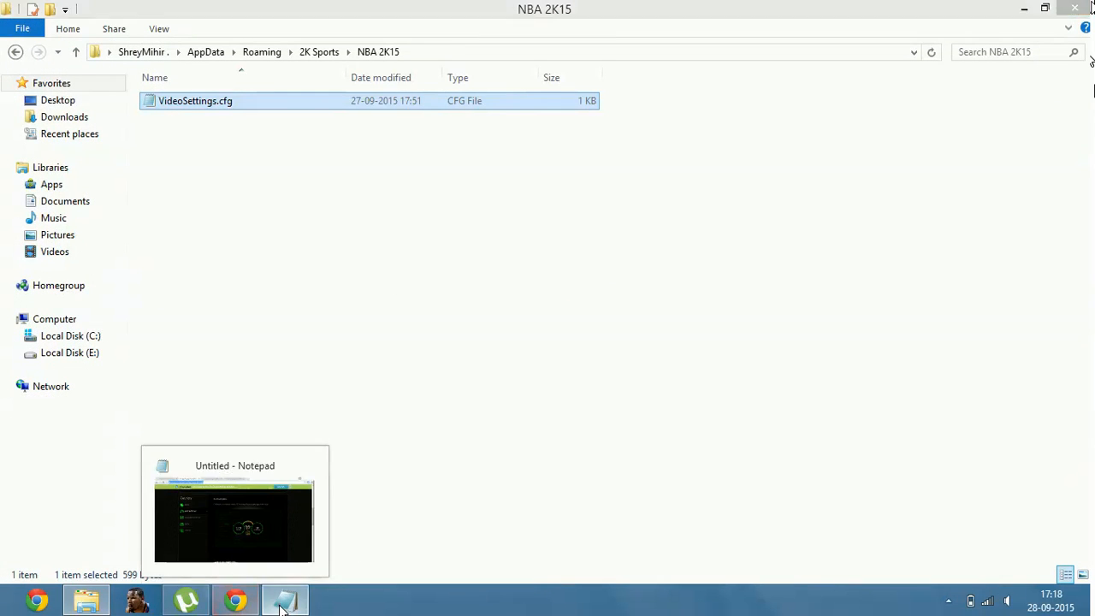
# Step: Restore the untitled lag-fix notes from the taskbar and highlight a tip line
pyautogui.click(284, 599)
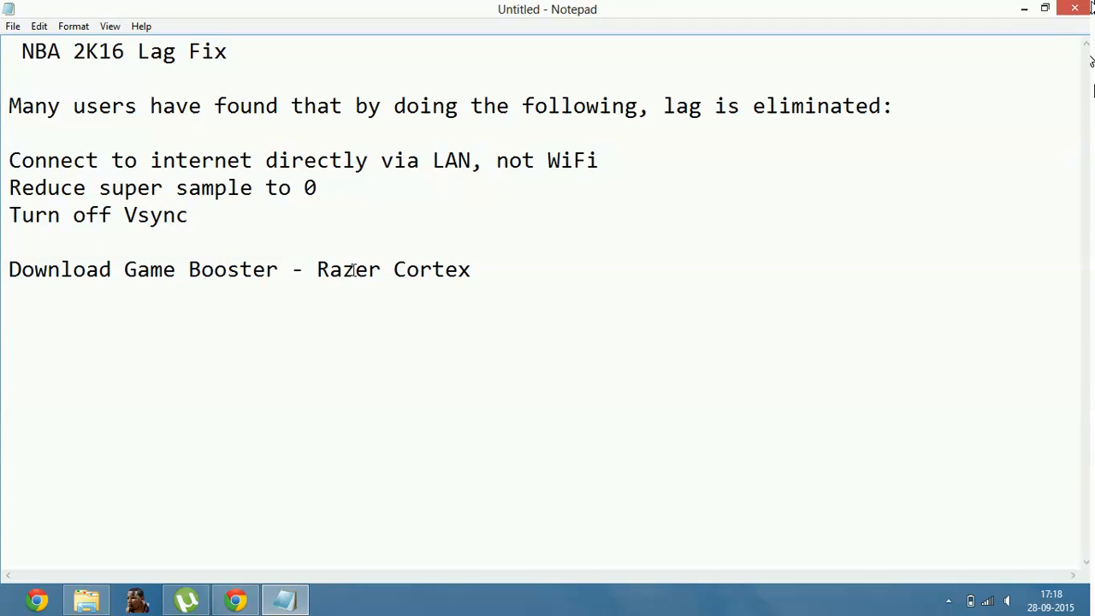
pyautogui.moveTo(599, 351)
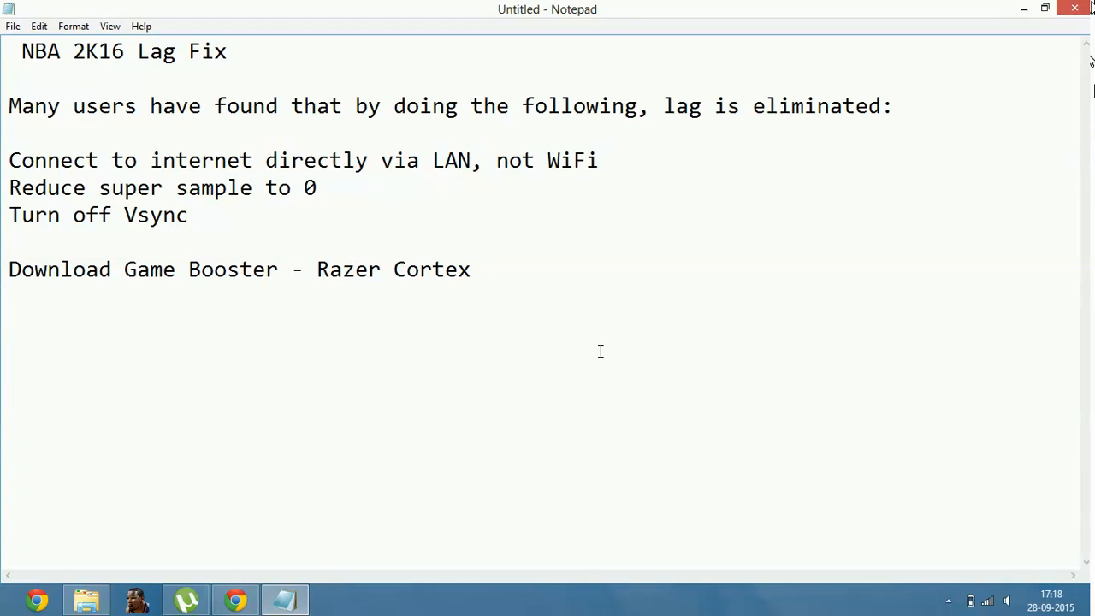
pyautogui.moveTo(200, 269); pyautogui.dragTo(469, 268)
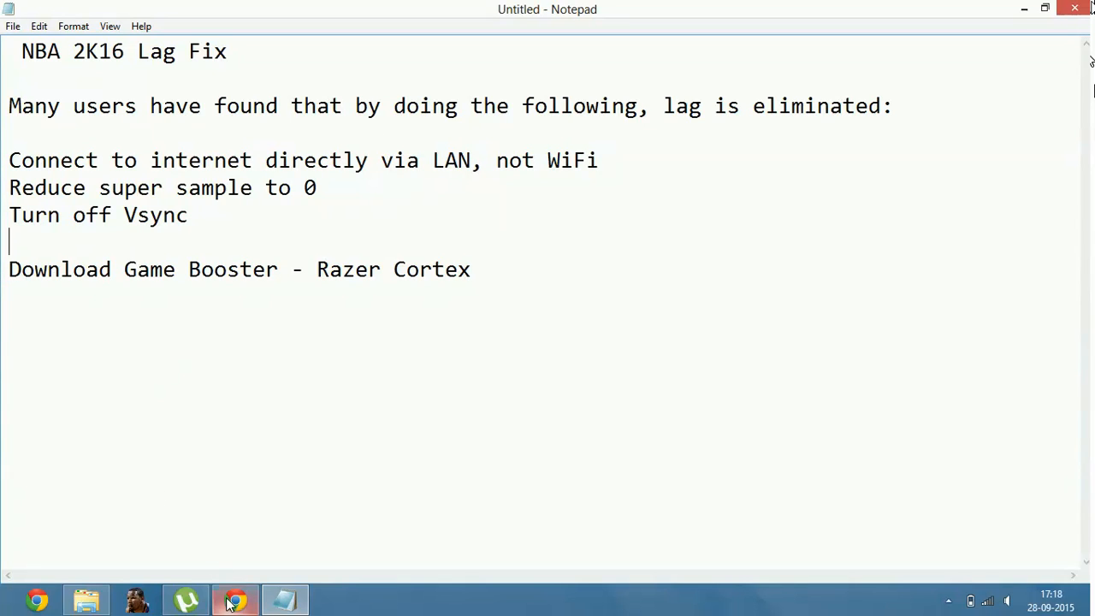
pyautogui.click(236, 599)
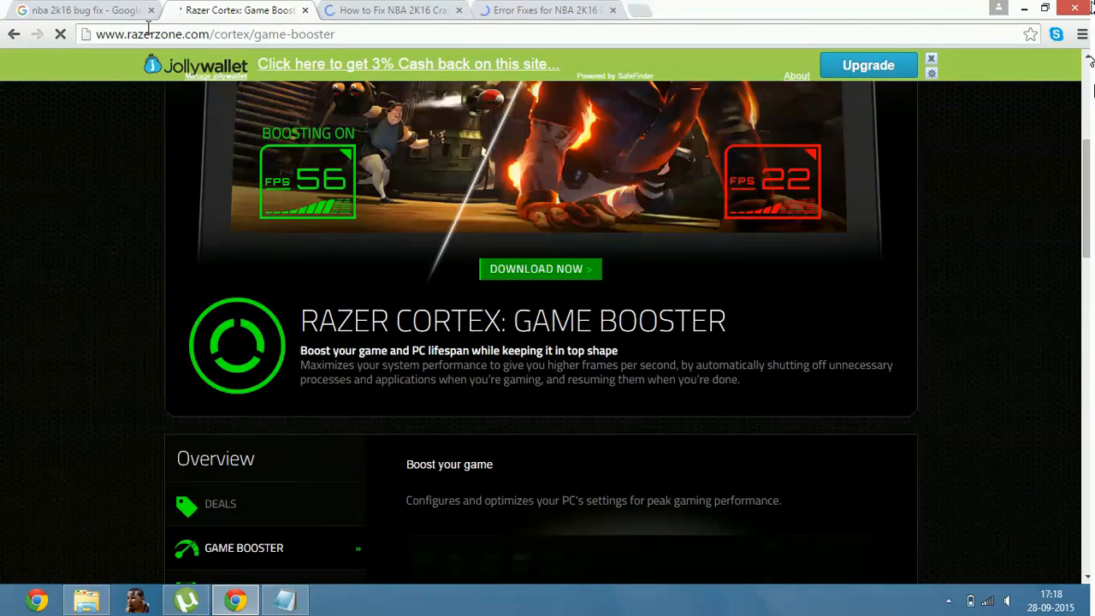
pyautogui.doubleClick(154, 34)
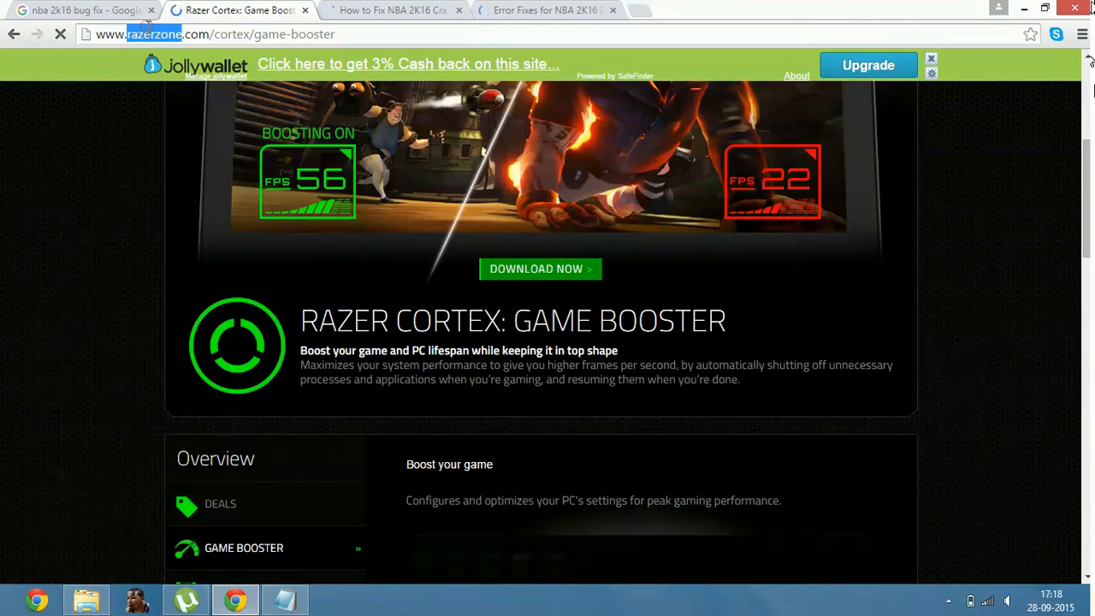
pyautogui.click(214, 34)
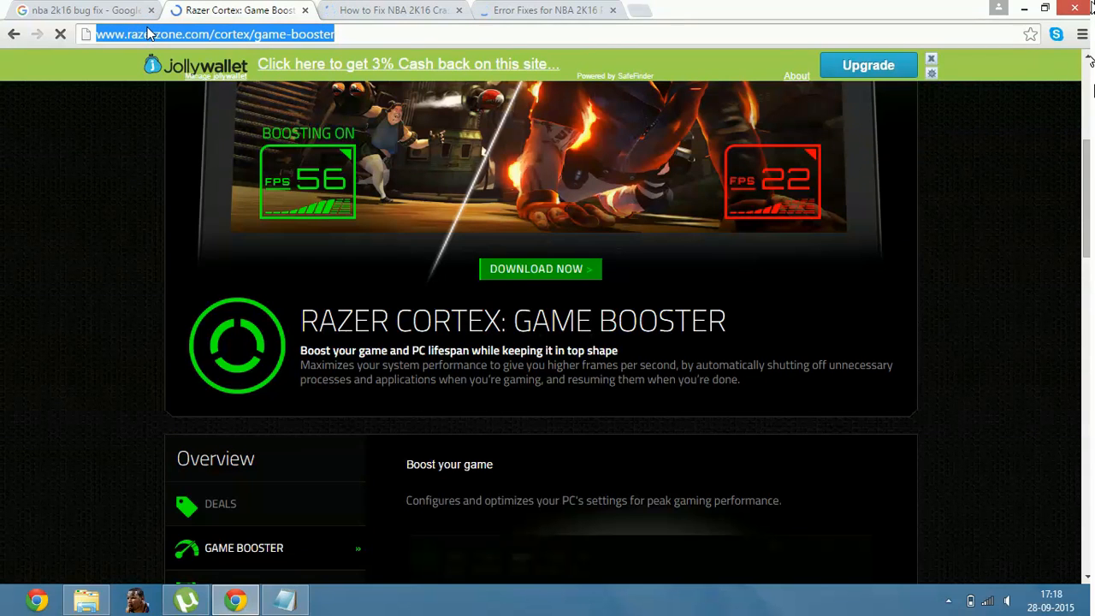
pyautogui.scroll(3)
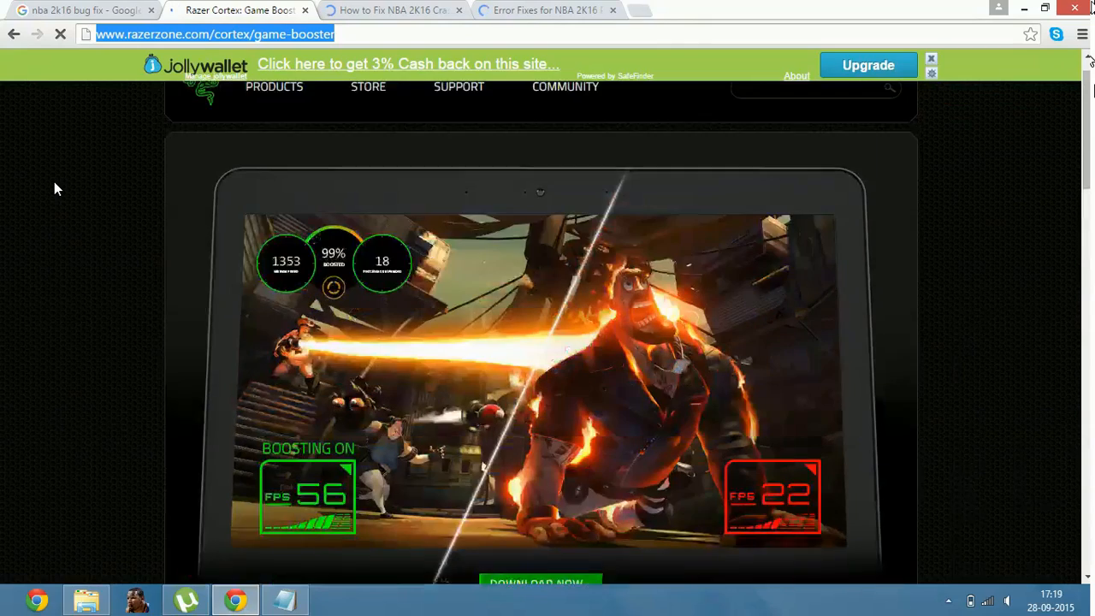
pyautogui.scroll(-3)
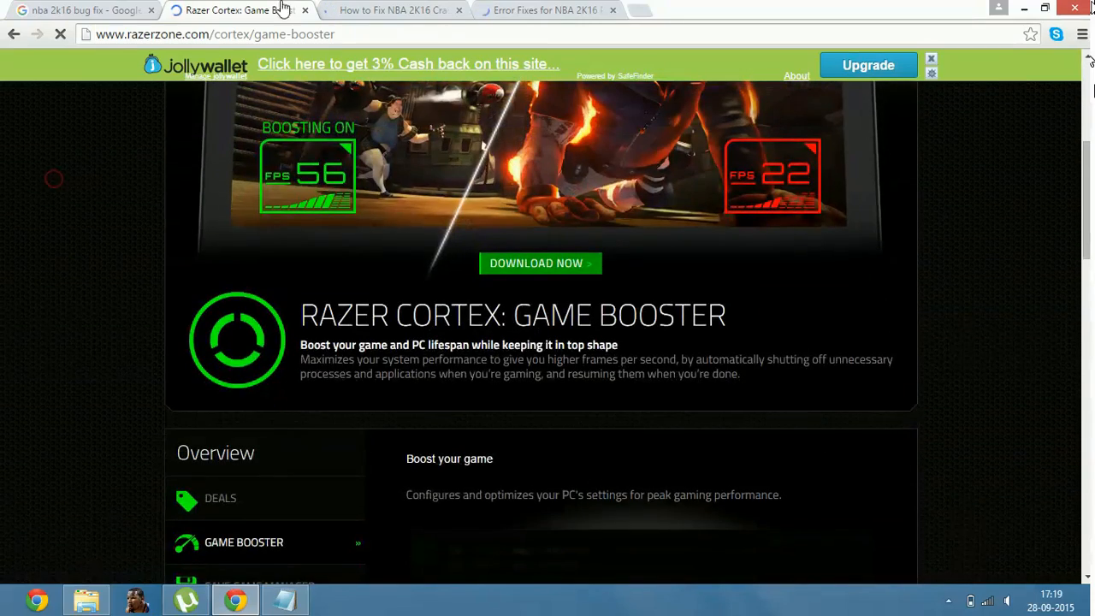
pyautogui.scroll(-3)
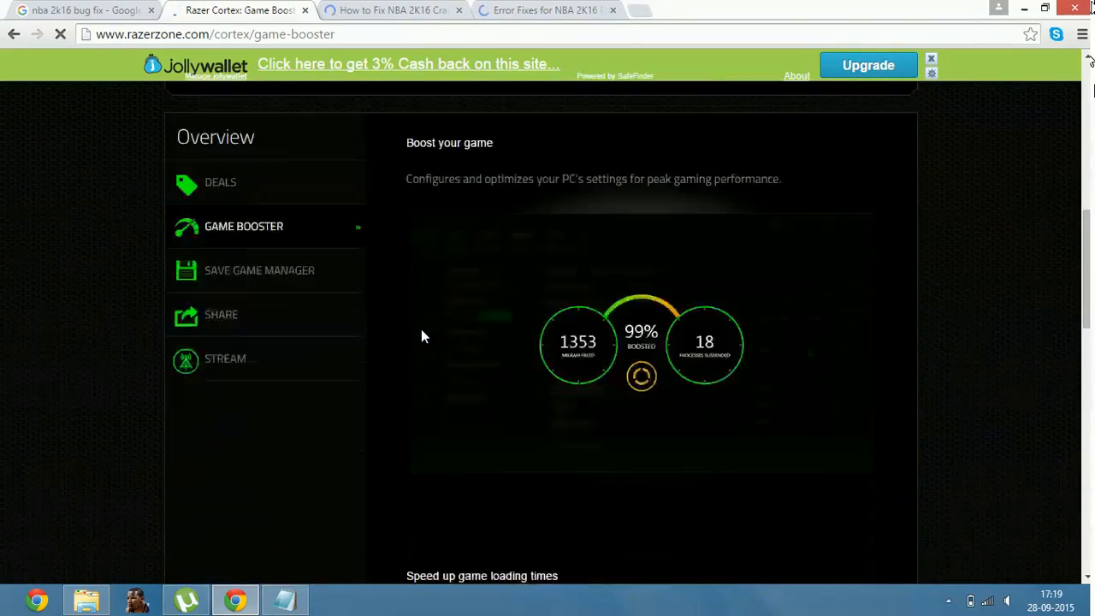
pyautogui.scroll(-3)
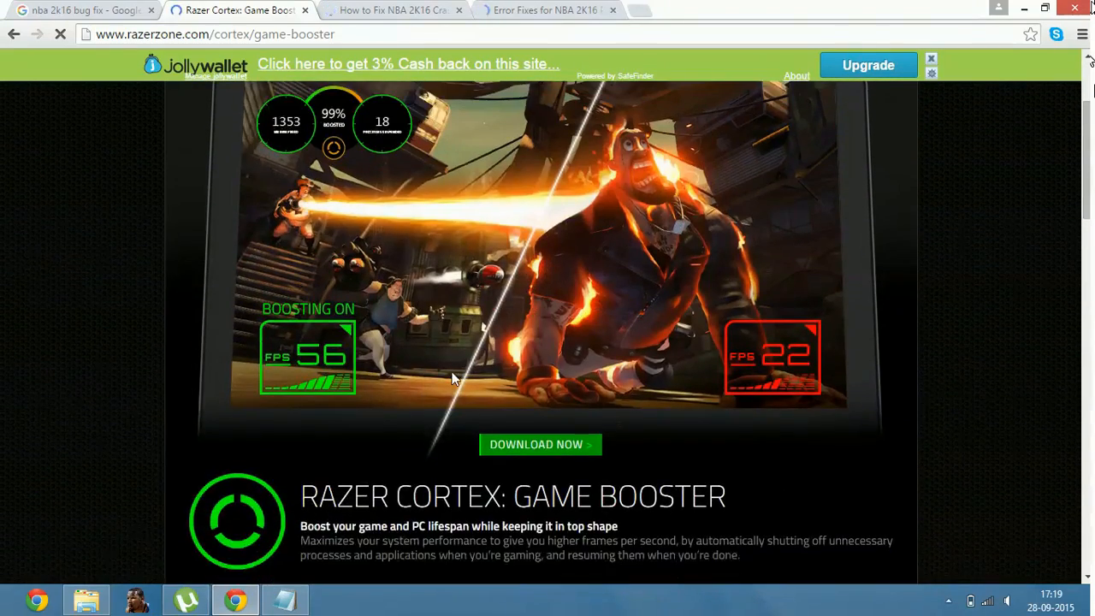
pyautogui.moveTo(541, 445)
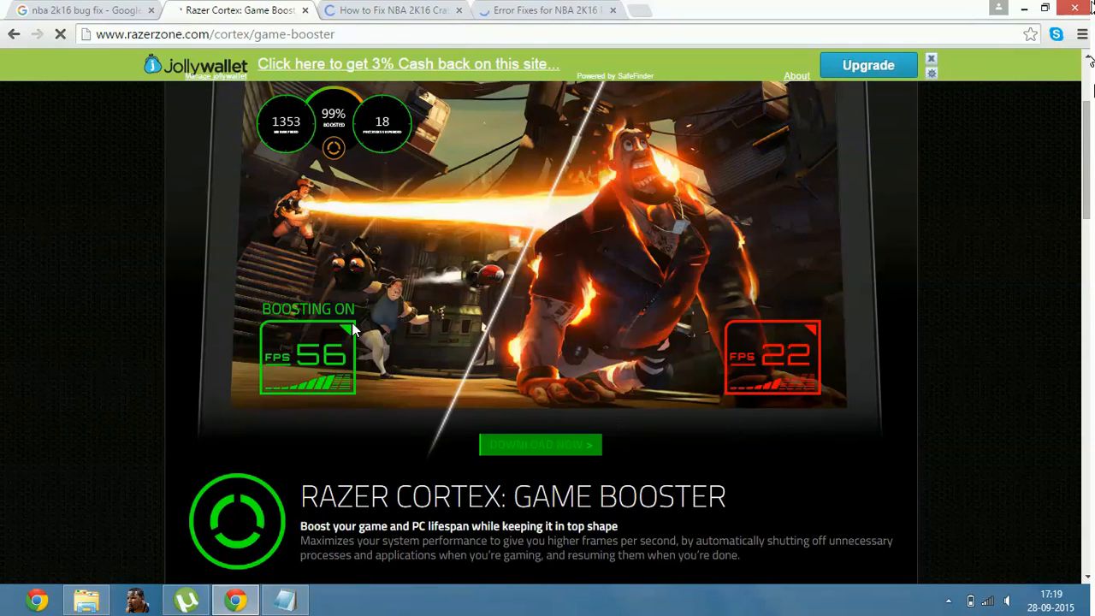
pyautogui.click(541, 445)
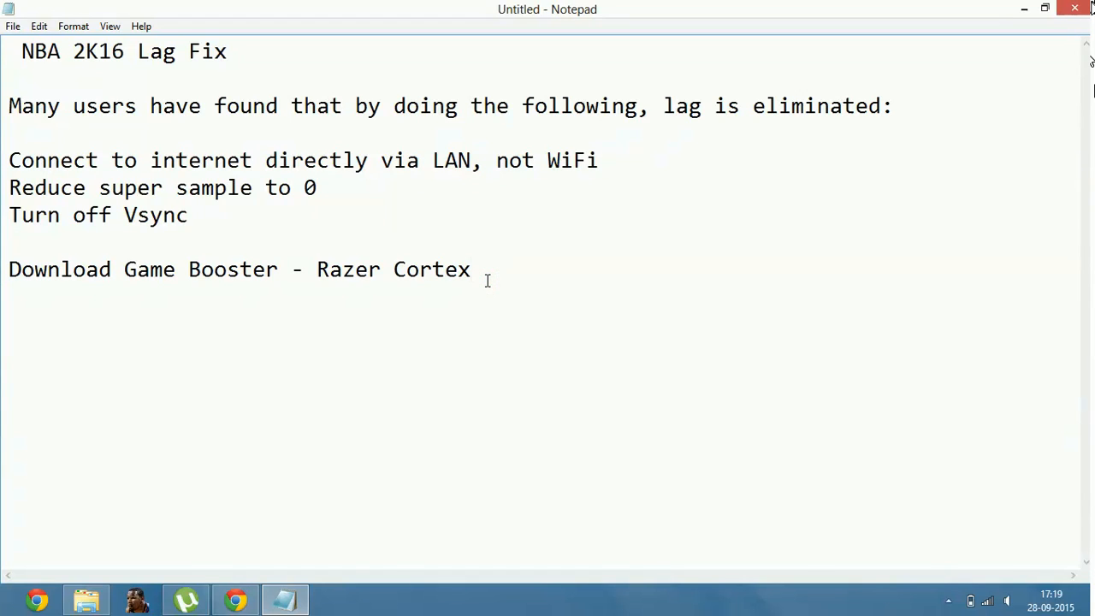
pyautogui.click(470, 270)
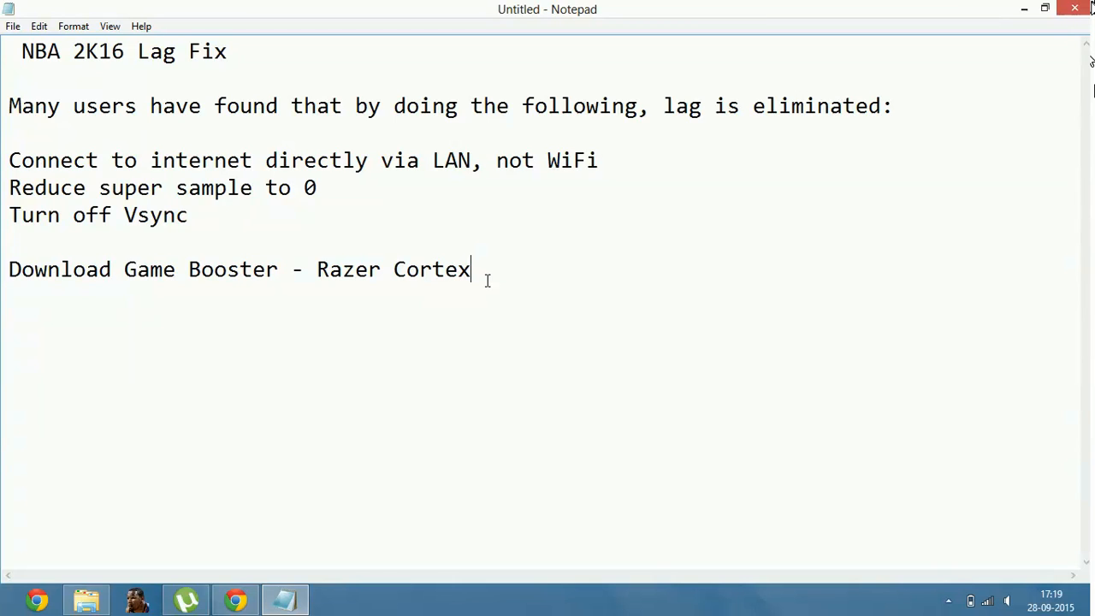
pyautogui.moveTo(590, 291)
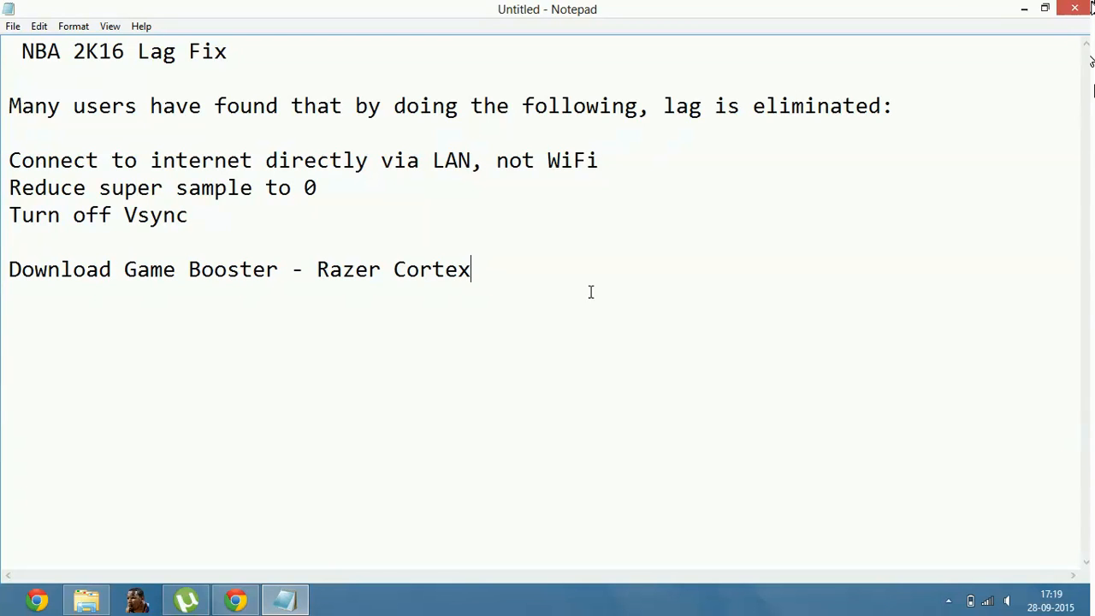